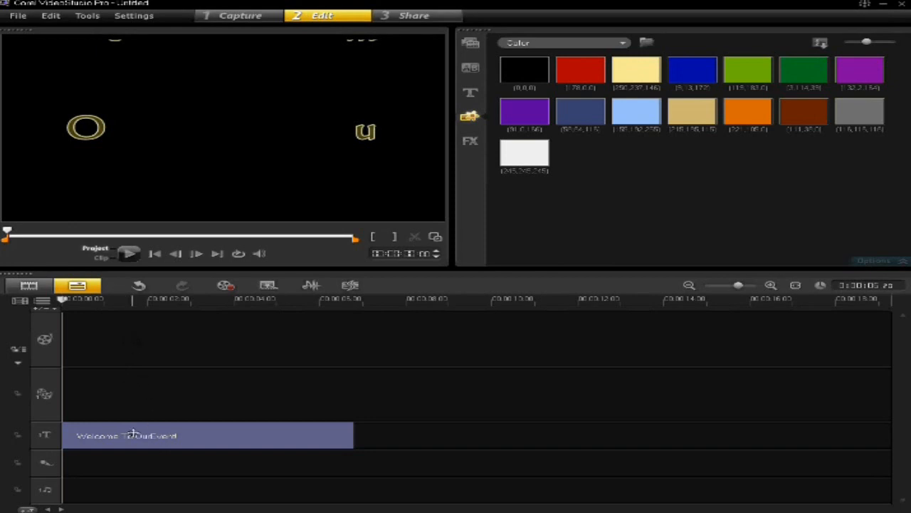
{"action": "mouse_move", "coordinate": [44, 436]}
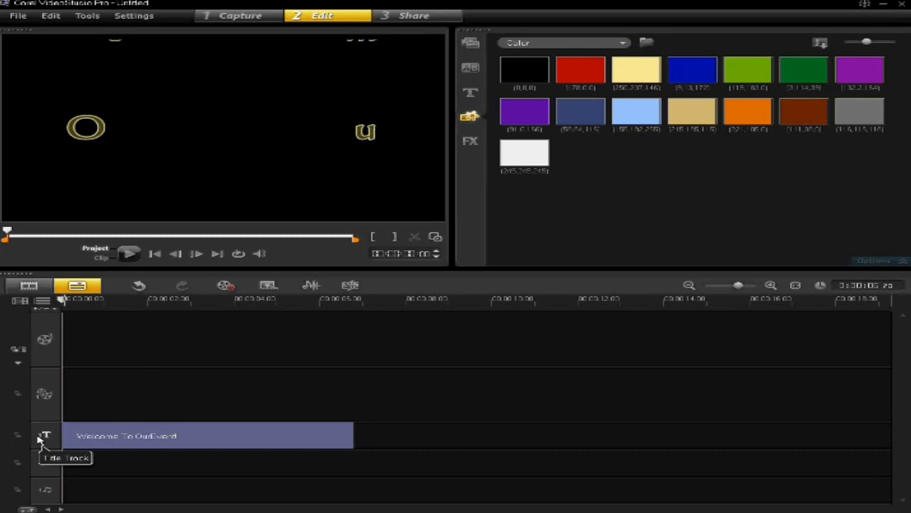
{"action": "mouse_move", "coordinate": [84, 435]}
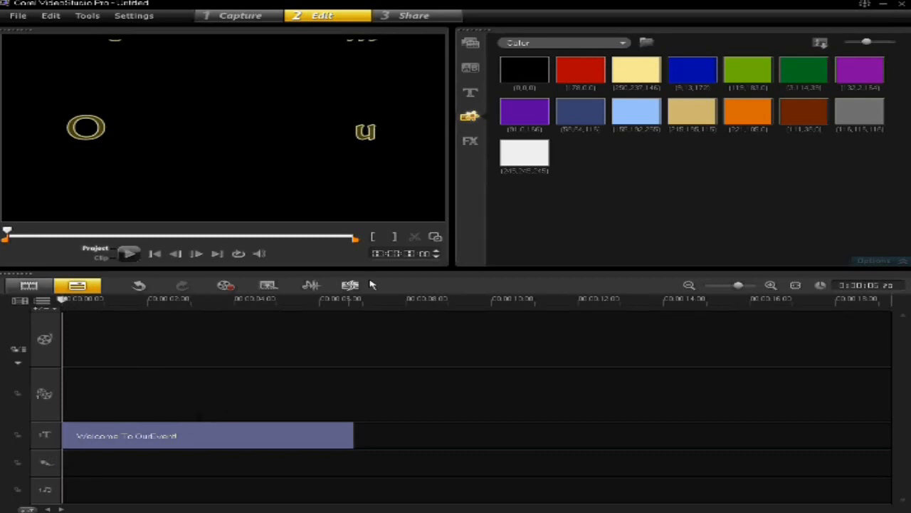
{"action": "mouse_move", "coordinate": [470, 116]}
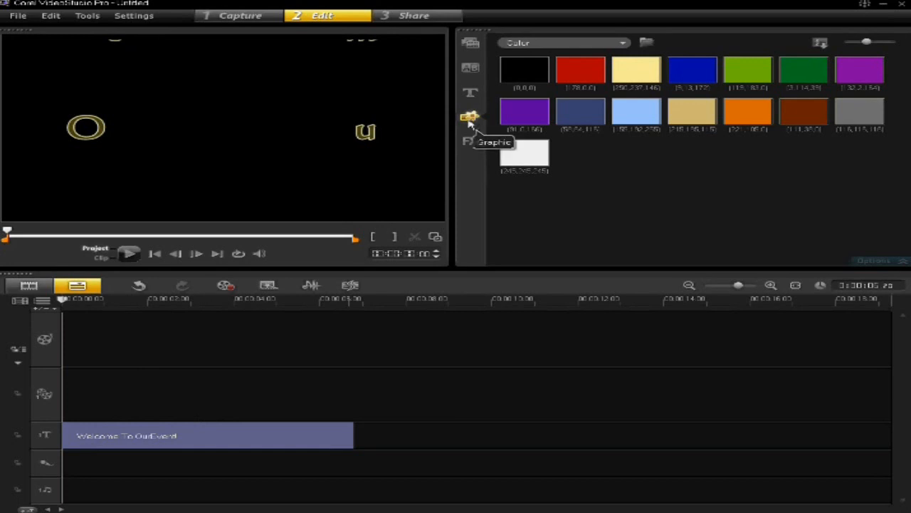
{"action": "mouse_move", "coordinate": [817, 107]}
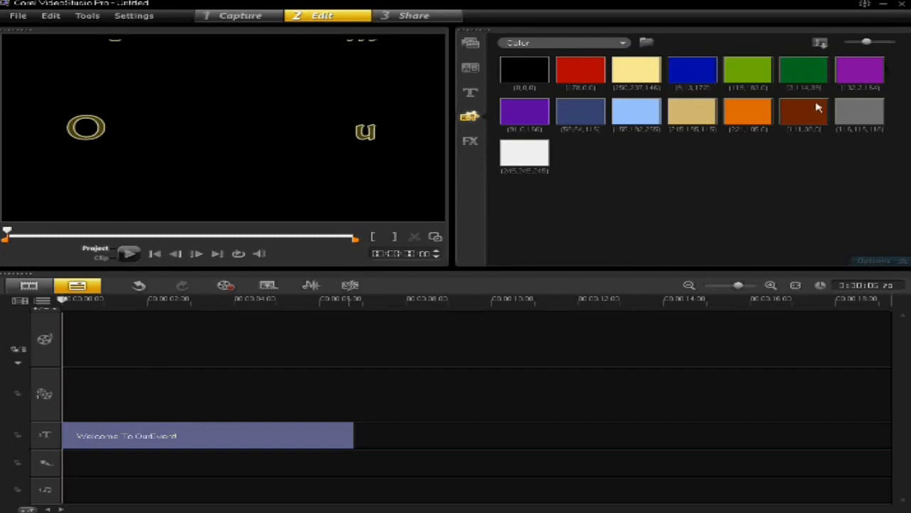
{"action": "mouse_move", "coordinate": [524, 151]}
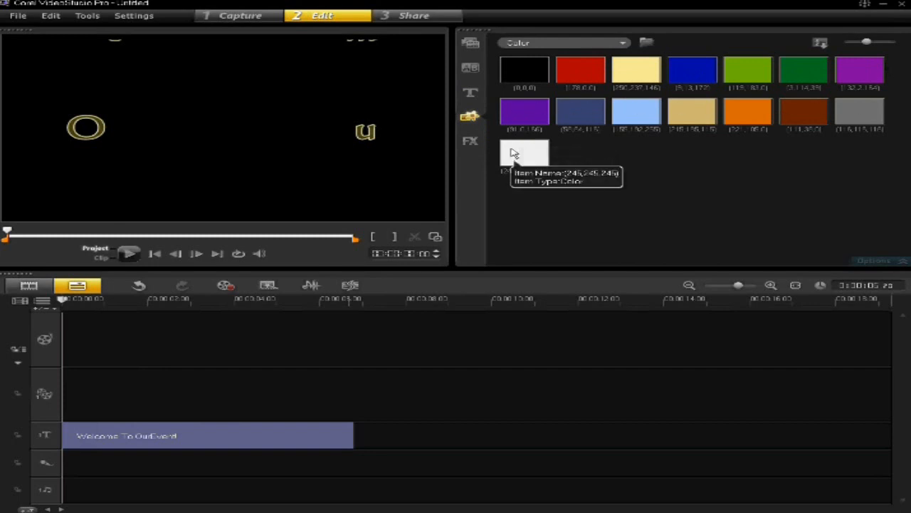
Select the white colour swatch and bring up the Corel Color Picker from its options
{"action": "left_click", "coordinate": [525, 154]}
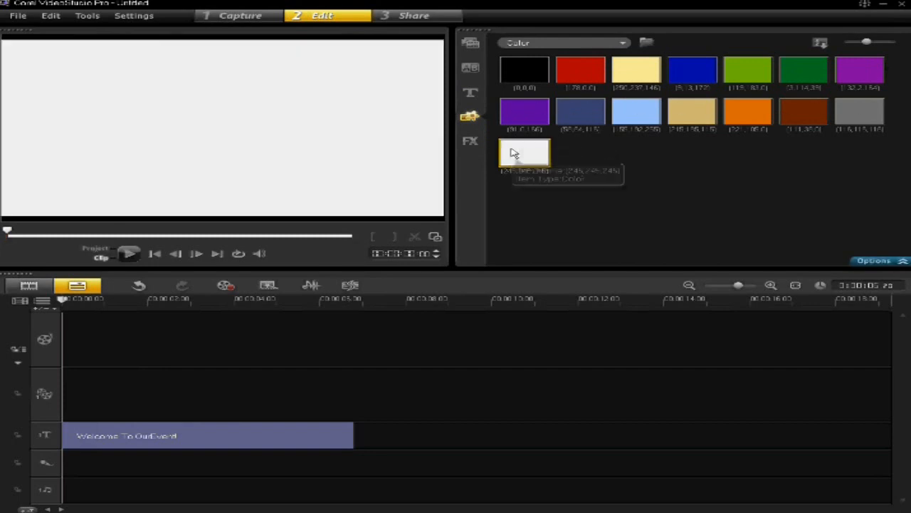
{"action": "left_click", "coordinate": [874, 259]}
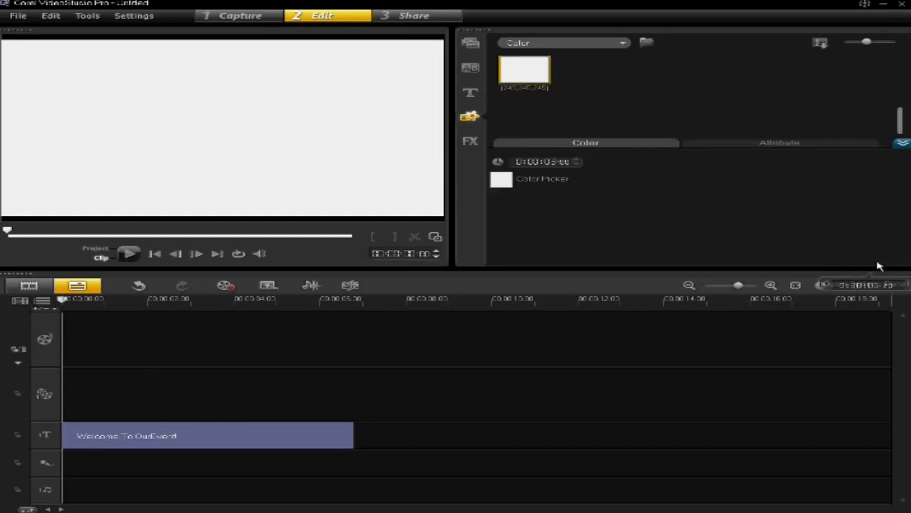
{"action": "left_click", "coordinate": [501, 180]}
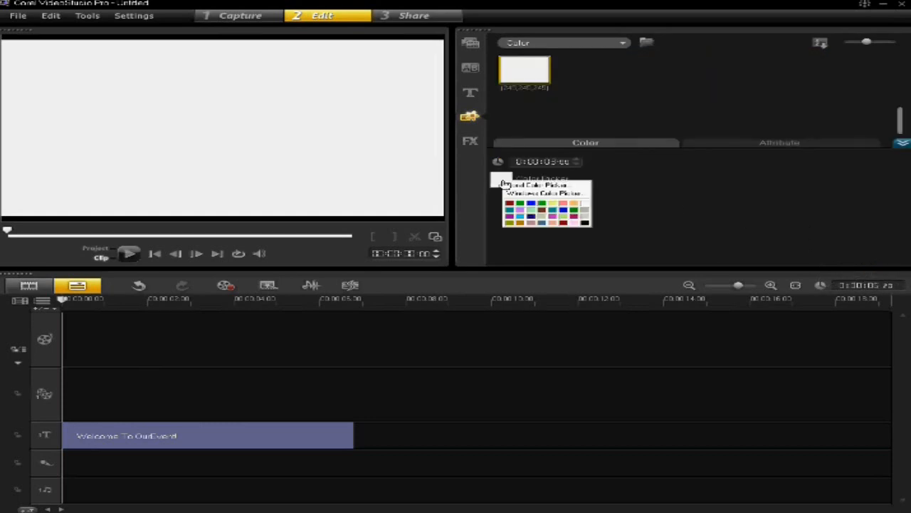
{"action": "mouse_move", "coordinate": [544, 193]}
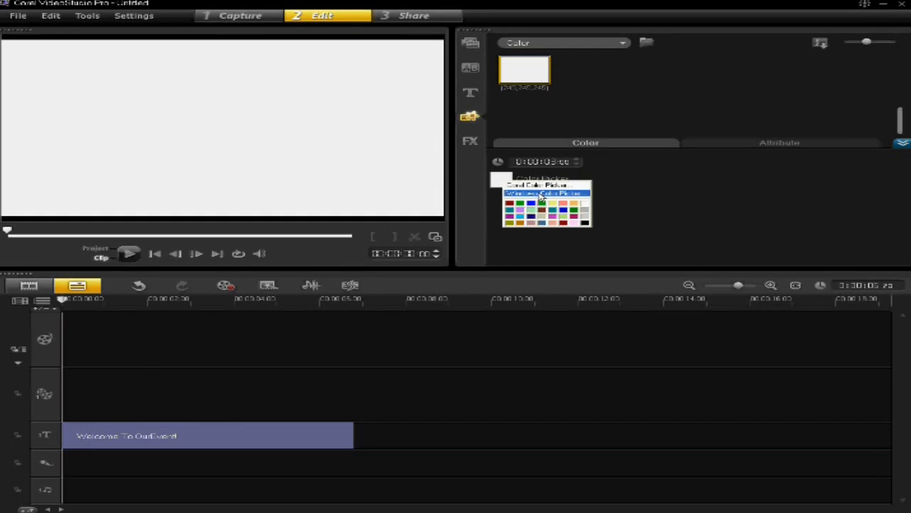
{"action": "mouse_move", "coordinate": [541, 185]}
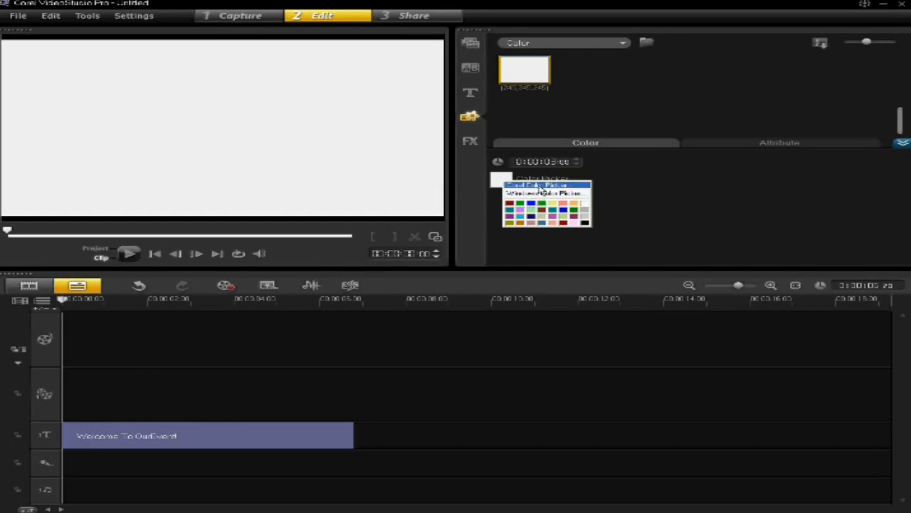
{"action": "left_click", "coordinate": [543, 185]}
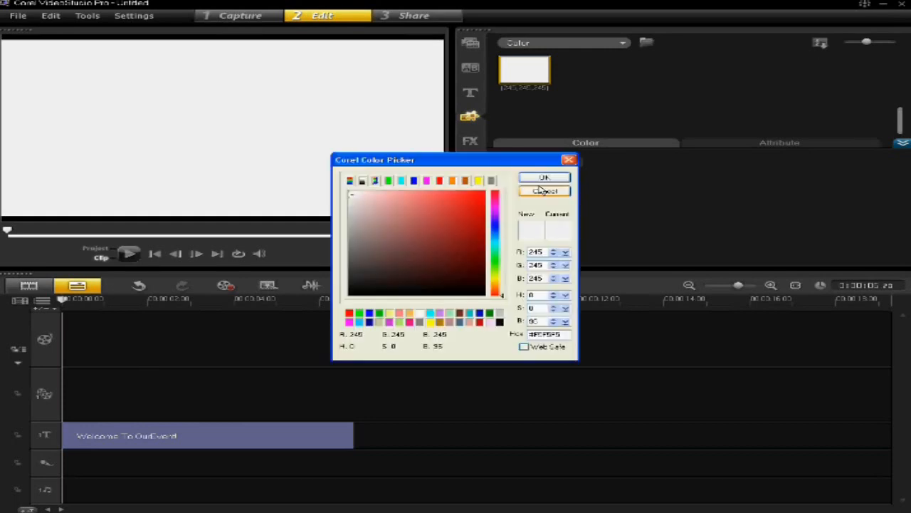
Choose a bright blue shade in the picker and confirm it as the swatch colour
{"action": "left_click", "coordinate": [495, 253]}
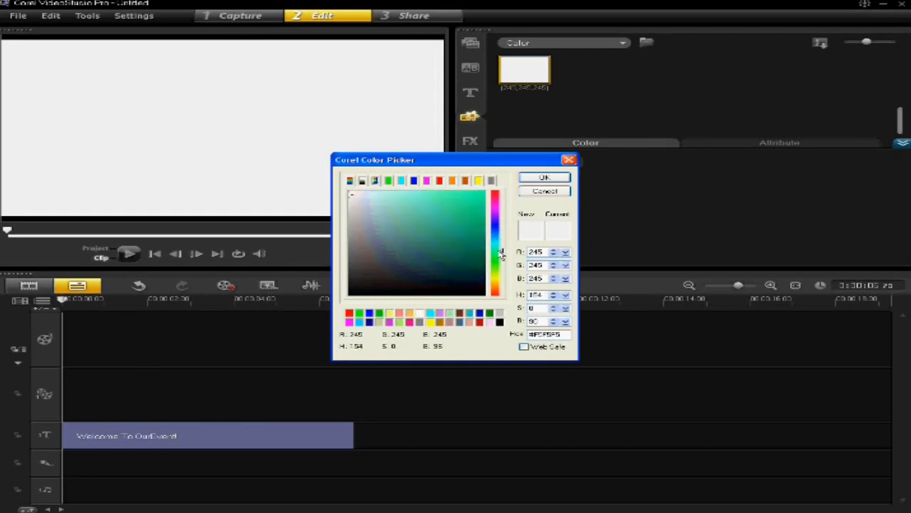
{"action": "left_click", "coordinate": [467, 208]}
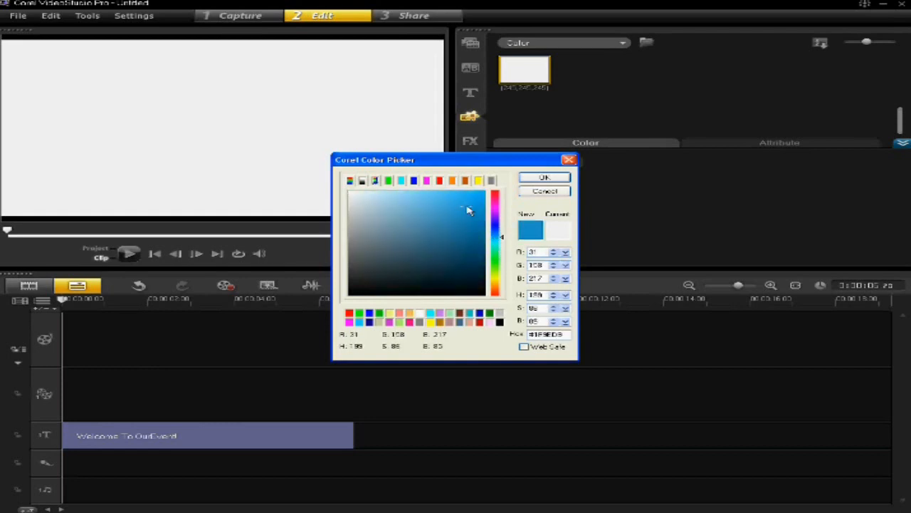
{"action": "left_click", "coordinate": [544, 176]}
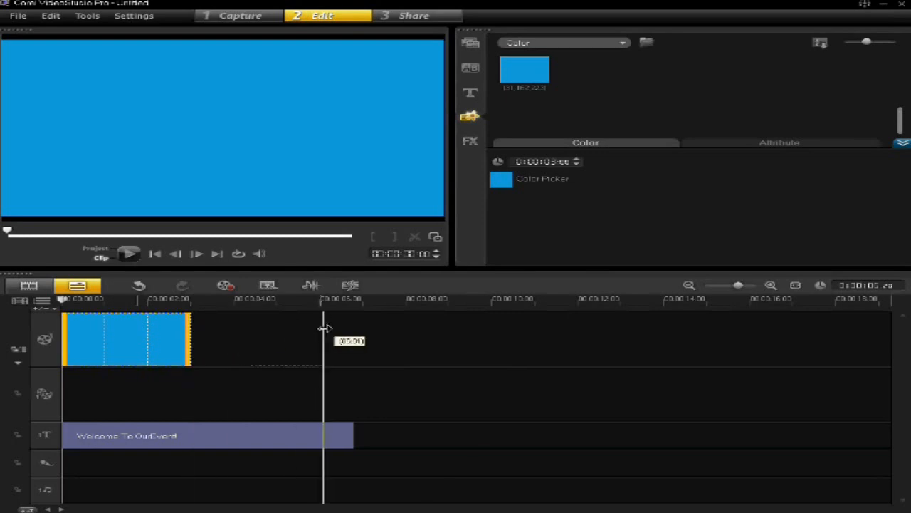
Stretch the blue clip to the 'Welcome To Our Event!' title's length and preview the result
{"action": "left_click_drag", "start_coordinate": [190, 341], "coordinate": [350, 340]}
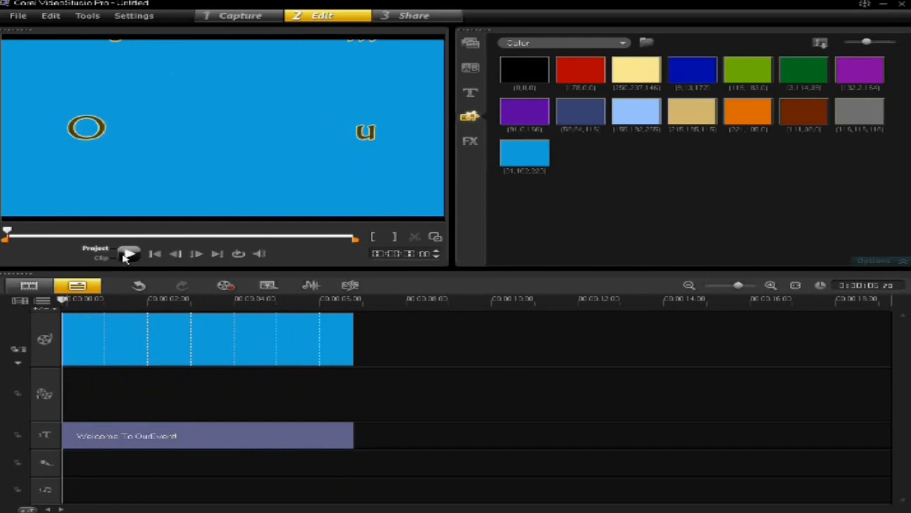
{"action": "left_click", "coordinate": [128, 254]}
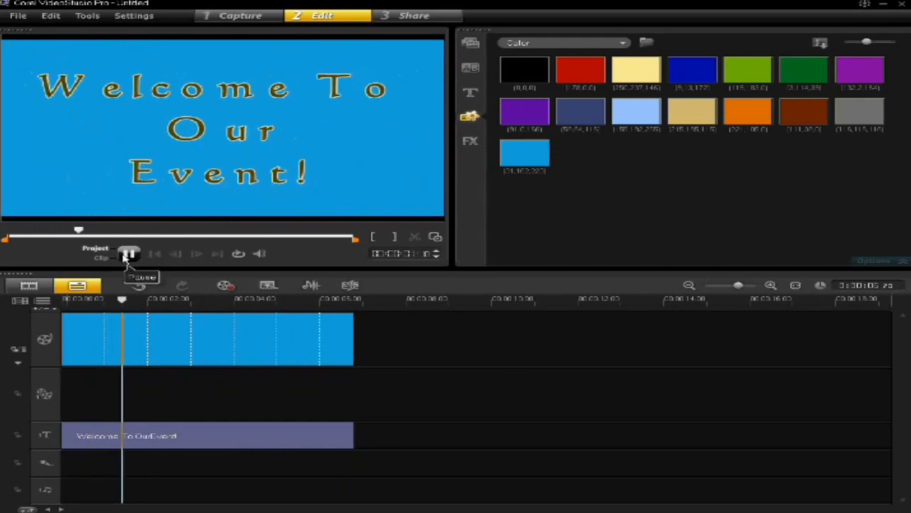